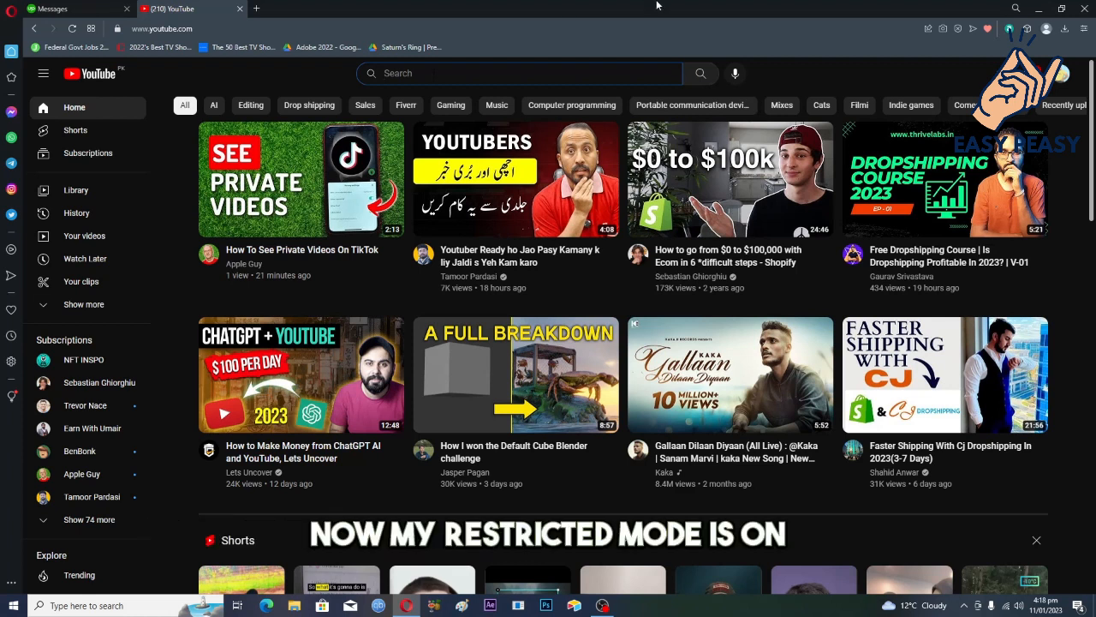
mouse_move(515, 178)
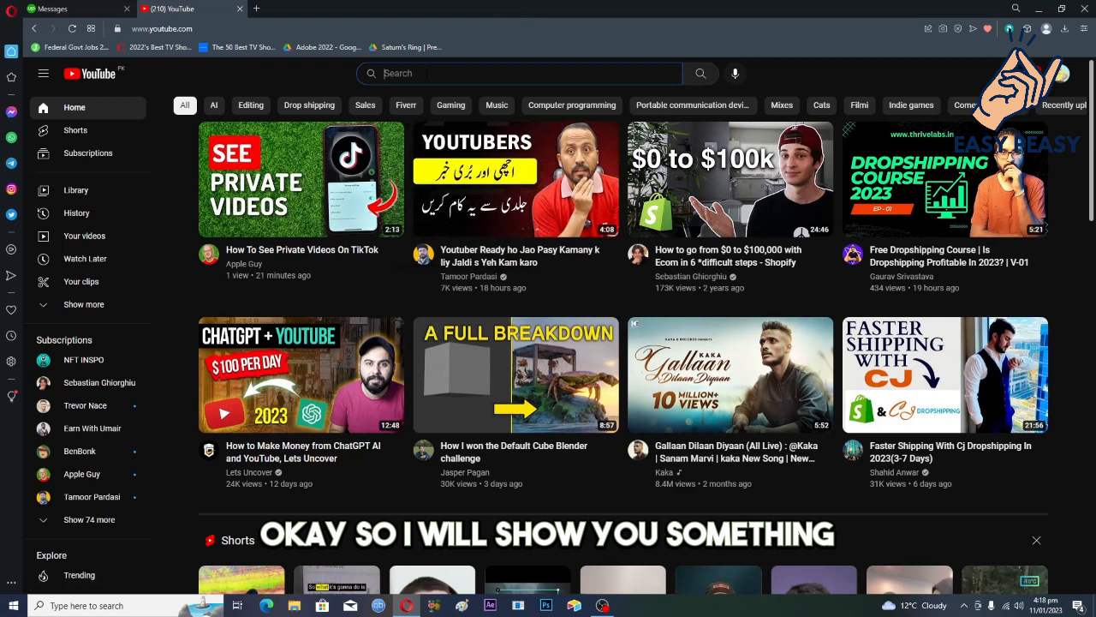
Step: Search YouTube for 'pewdiepie' and scroll down the results to a PewDiePie video
type("pewdiewplie")
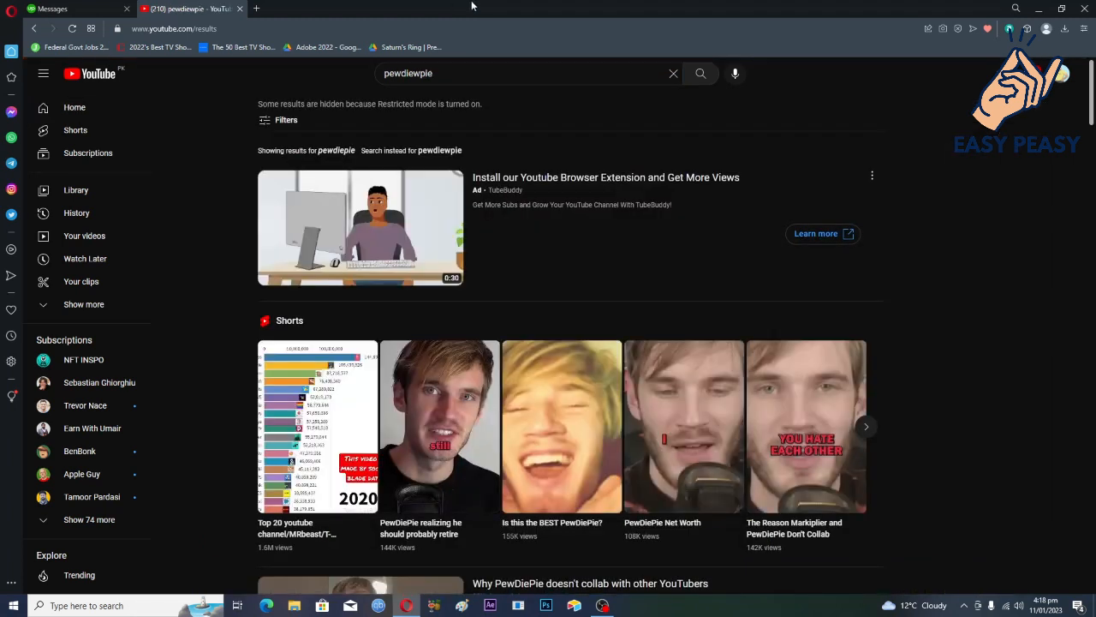
scroll("down", 3)
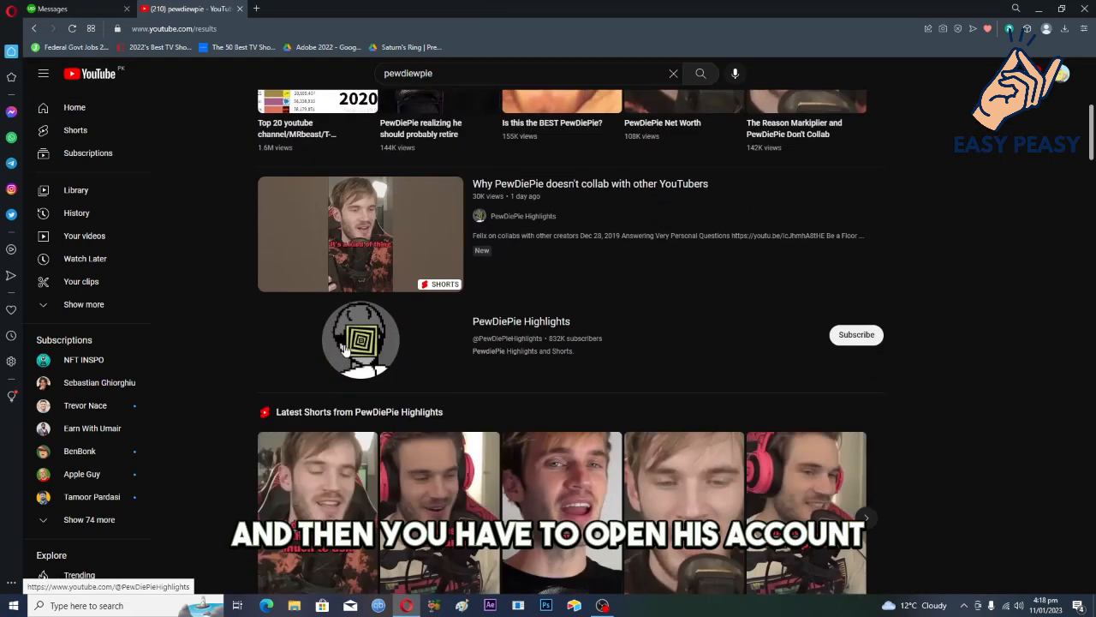
scroll("down", 3)
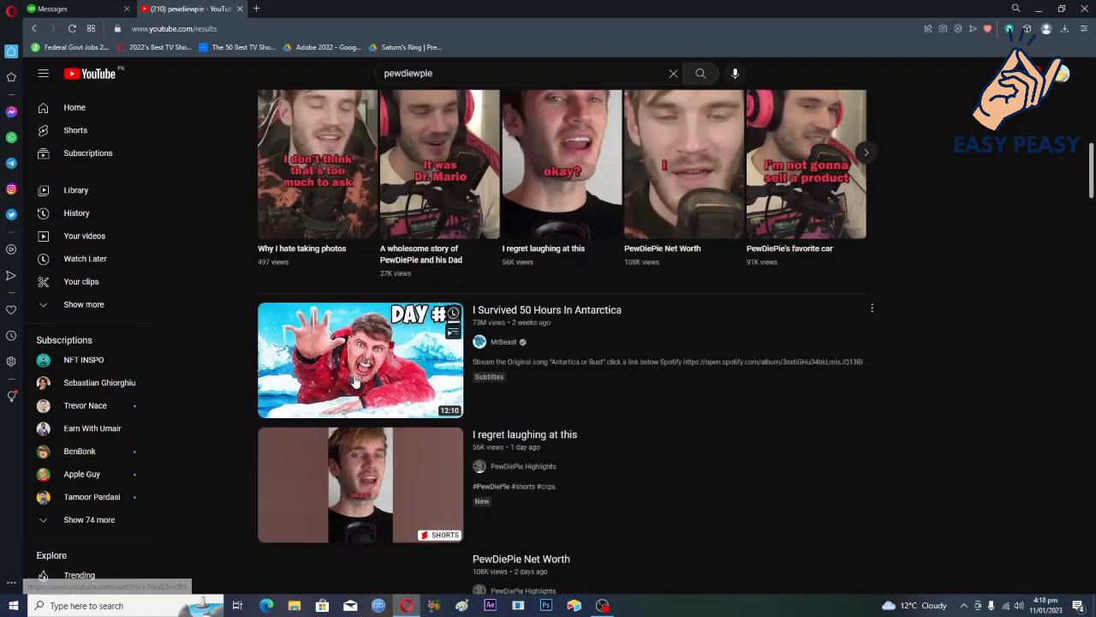
scroll("down", 3)
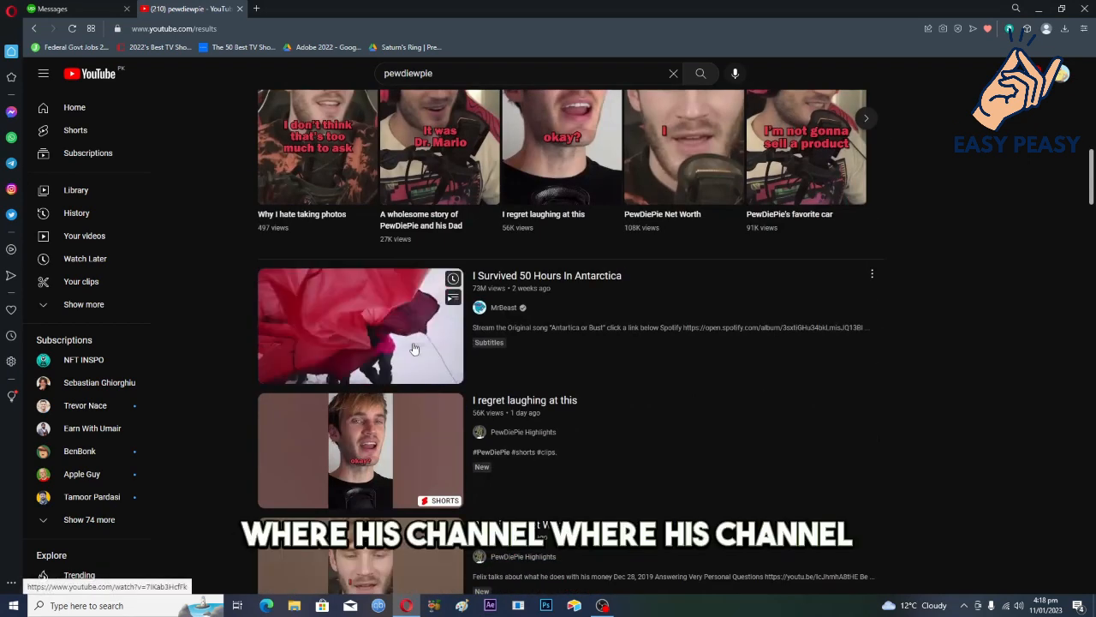
scroll("down", 3)
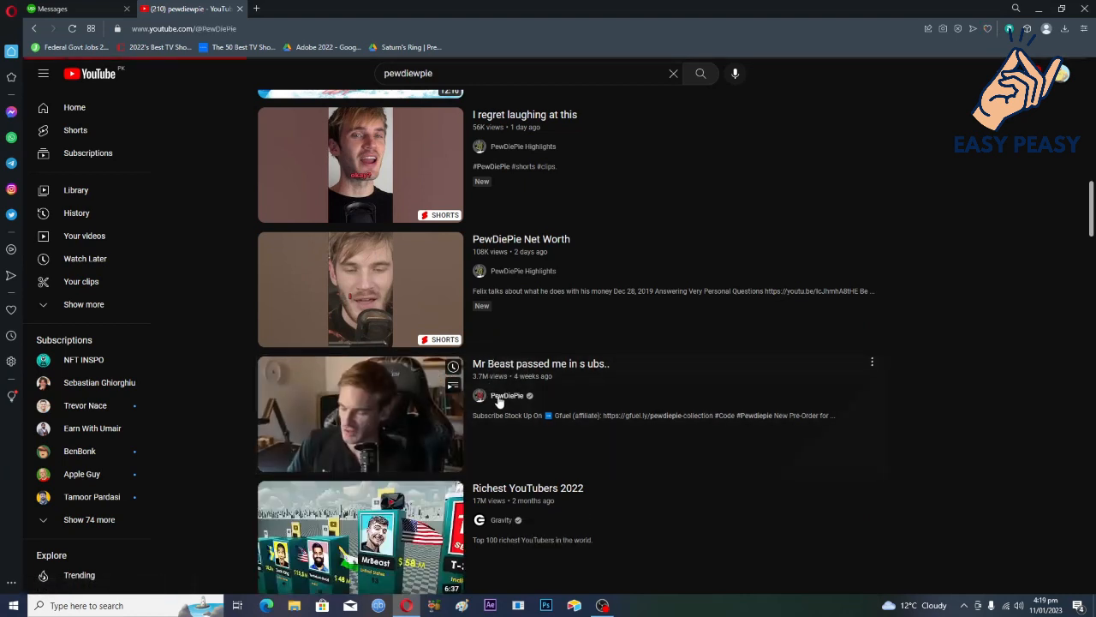
Step: Open PewDiePie's channel and review its Videos tab, newest upload four weeks old
left_click(506, 395)
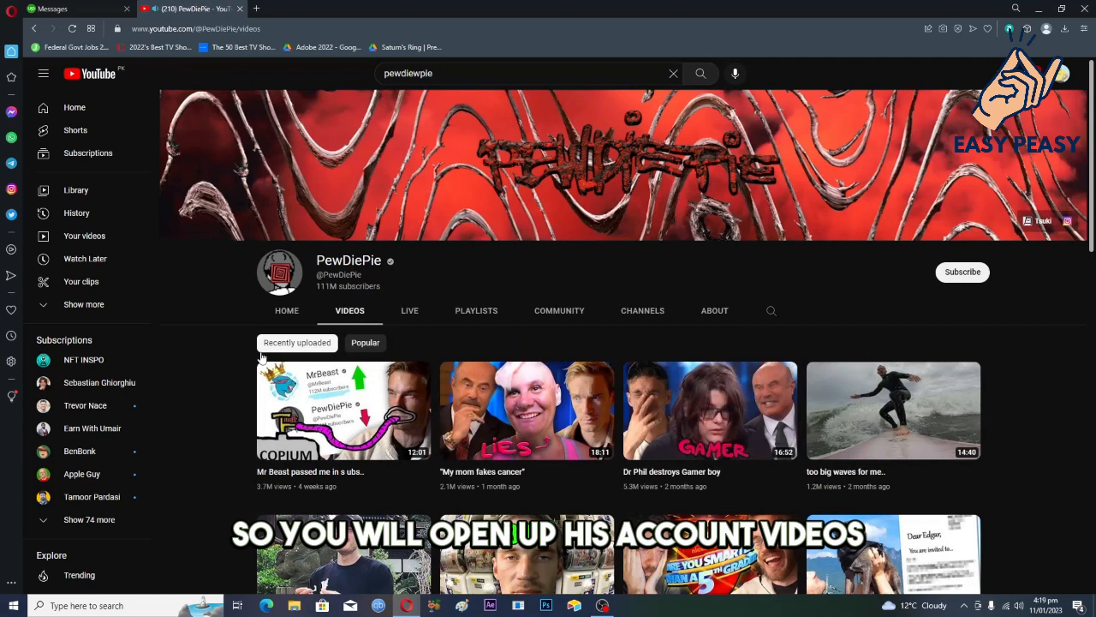
scroll("down", 3)
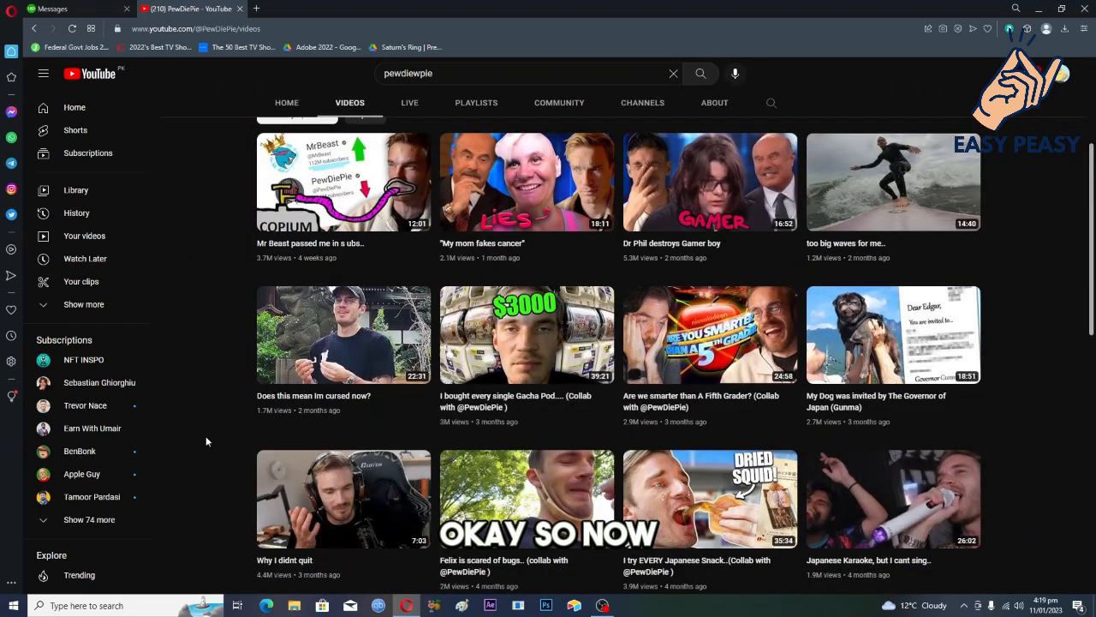
scroll("up", 3)
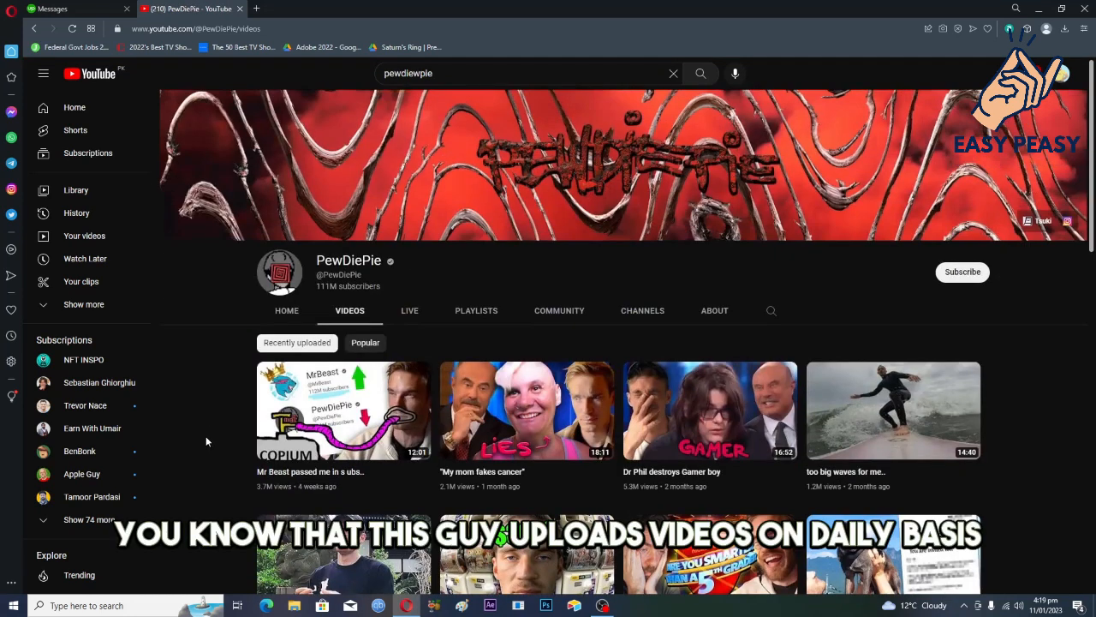
mouse_move(240, 404)
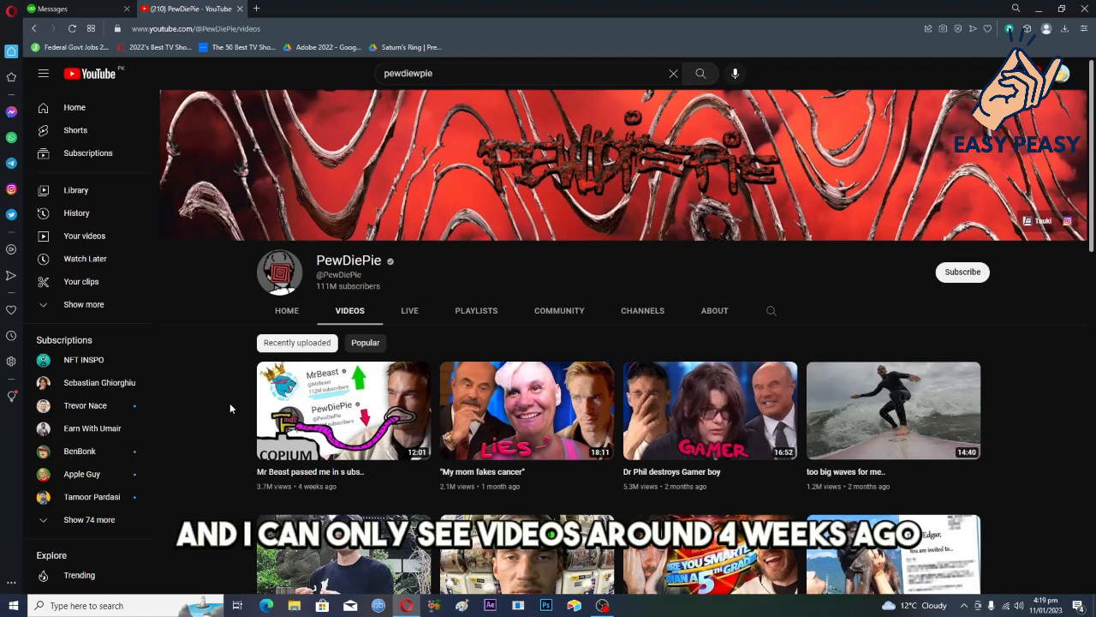
mouse_move(220, 416)
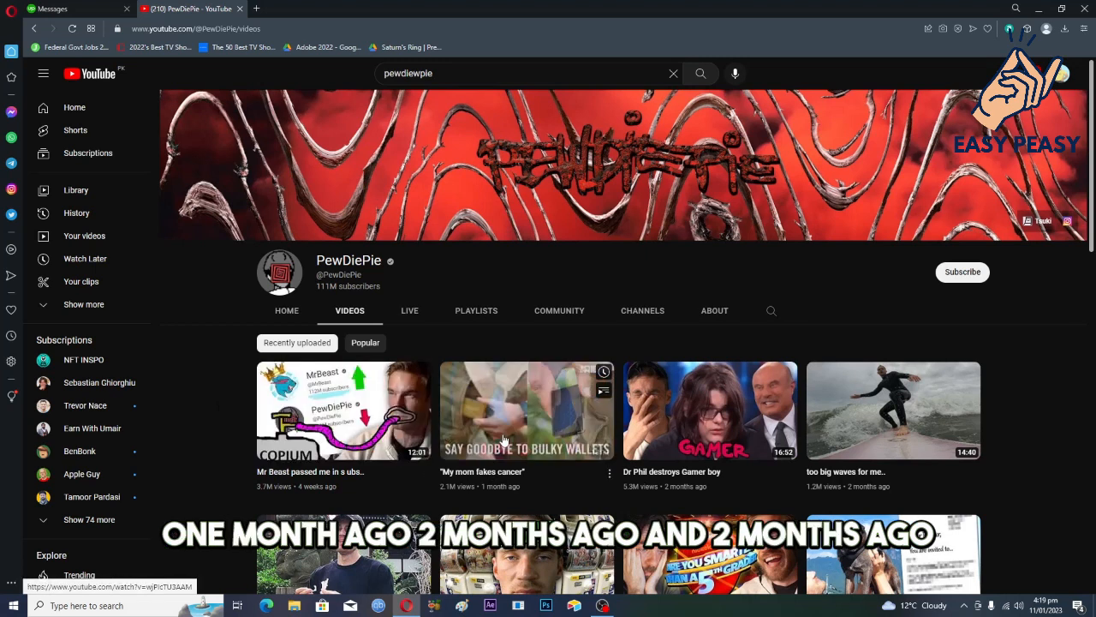
scroll("down", 3)
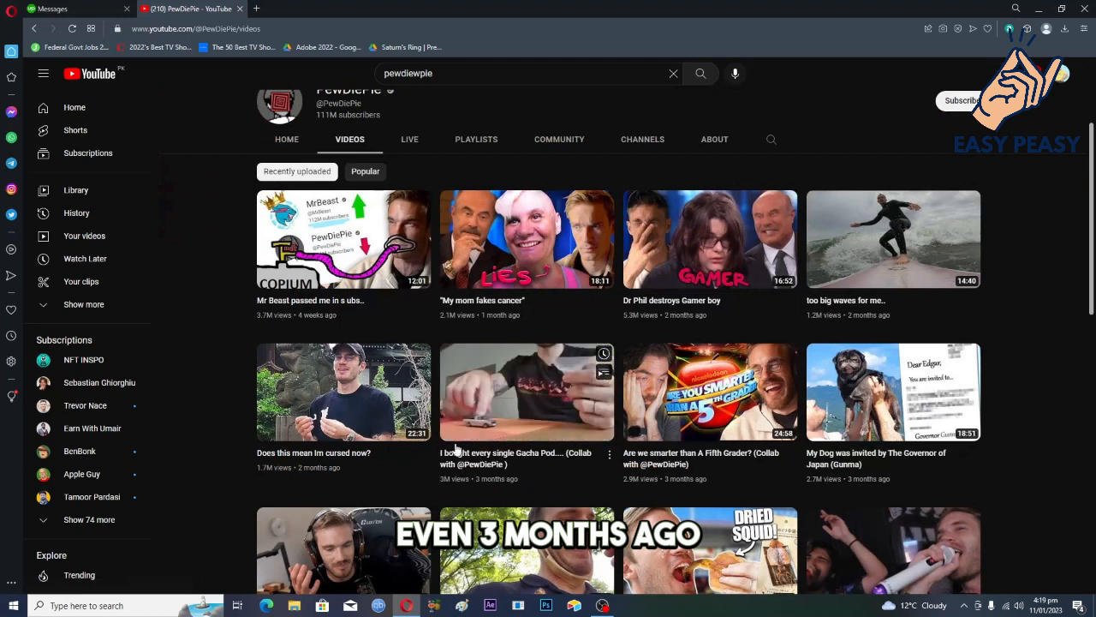
scroll("up", 3)
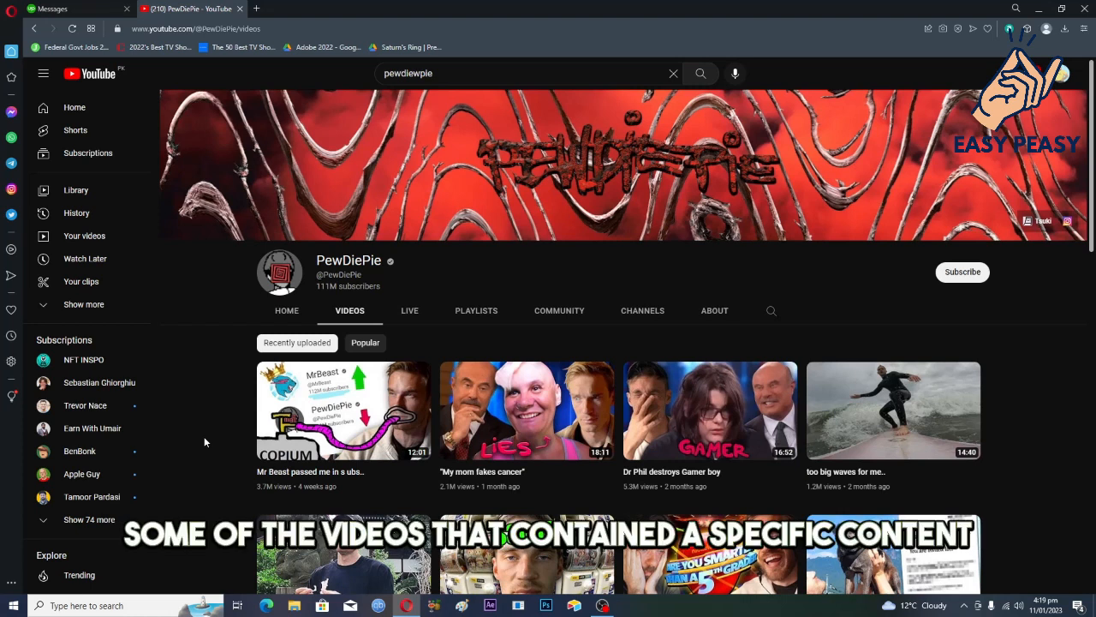
mouse_move(343, 410)
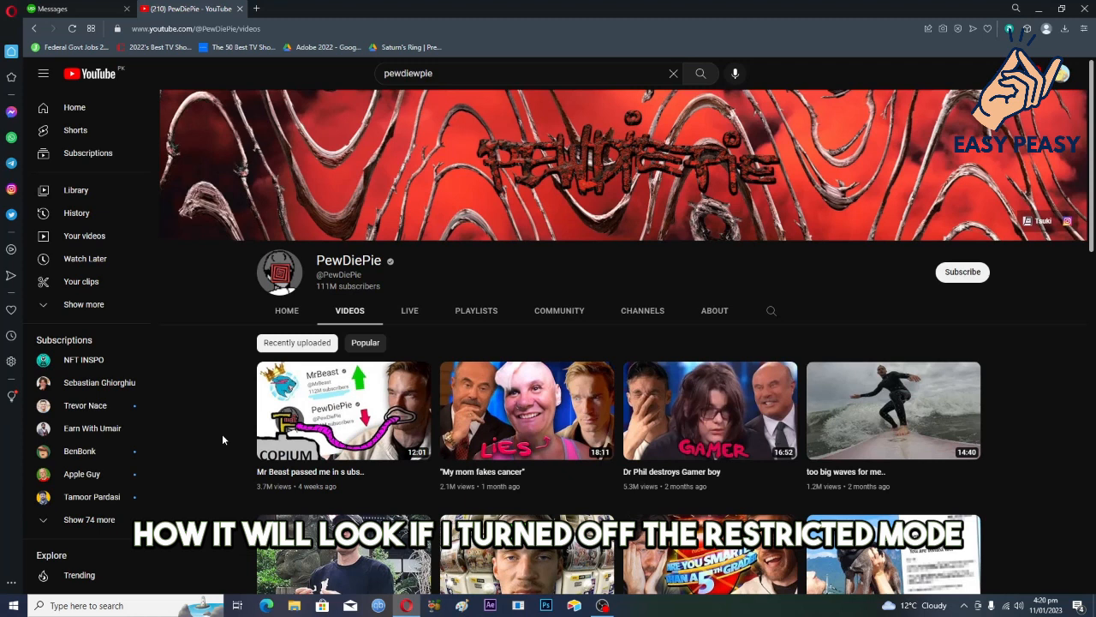
Step: Switch Restricted Mode off to reveal newer uploads like one from 9 days ago
left_click(674, 73)
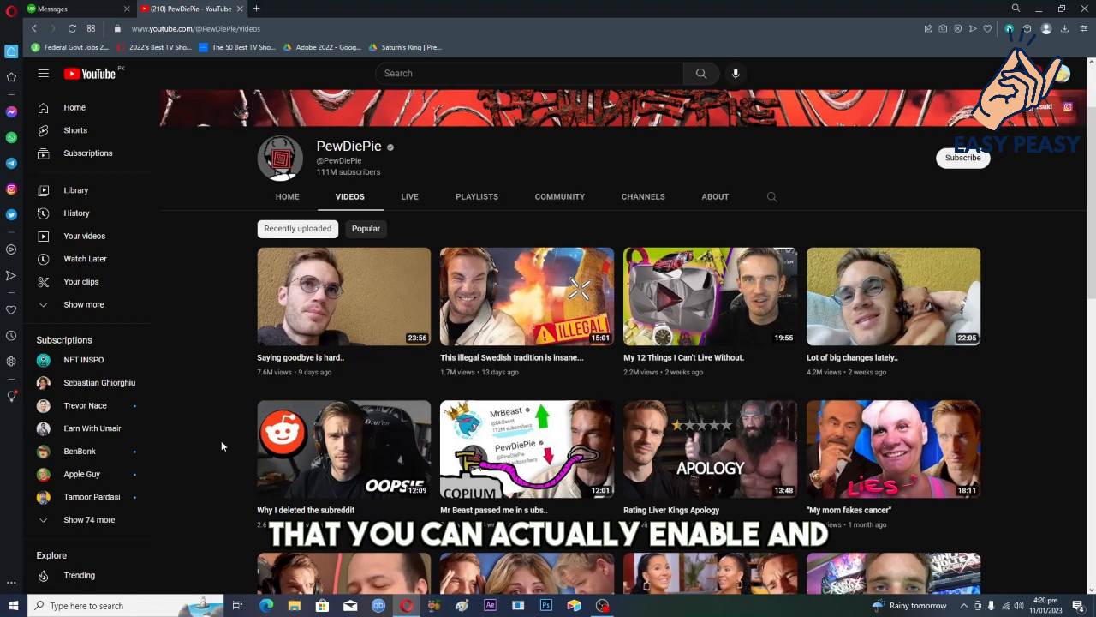
scroll("up", 3)
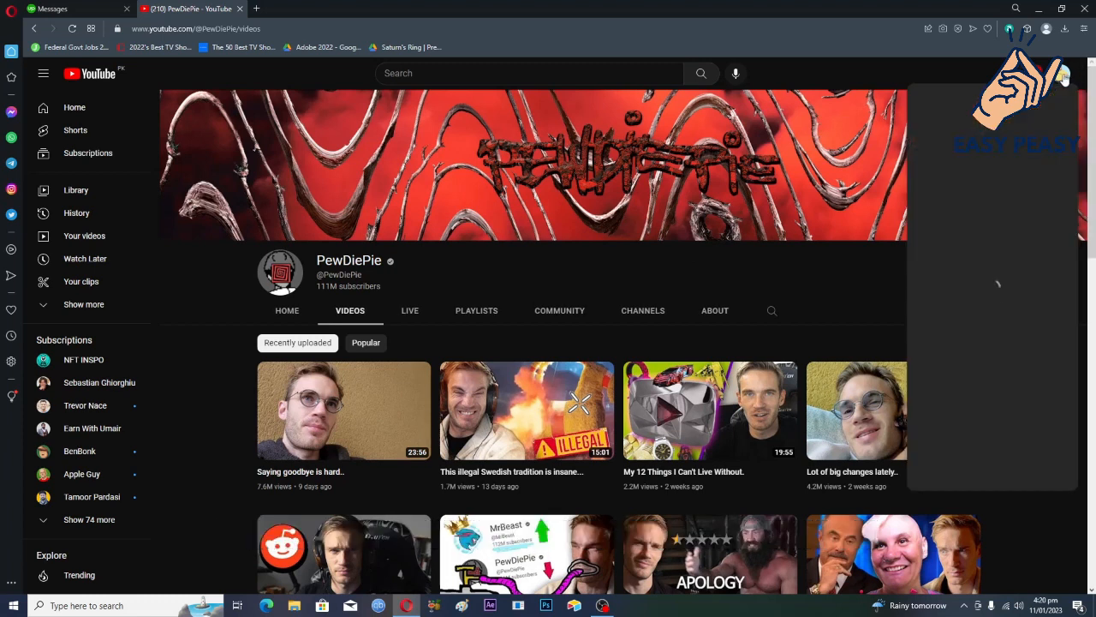
Step: From the profile menu's Restricted Mode setting, switch Activate Restricted Mode back on
left_click(1047, 28)
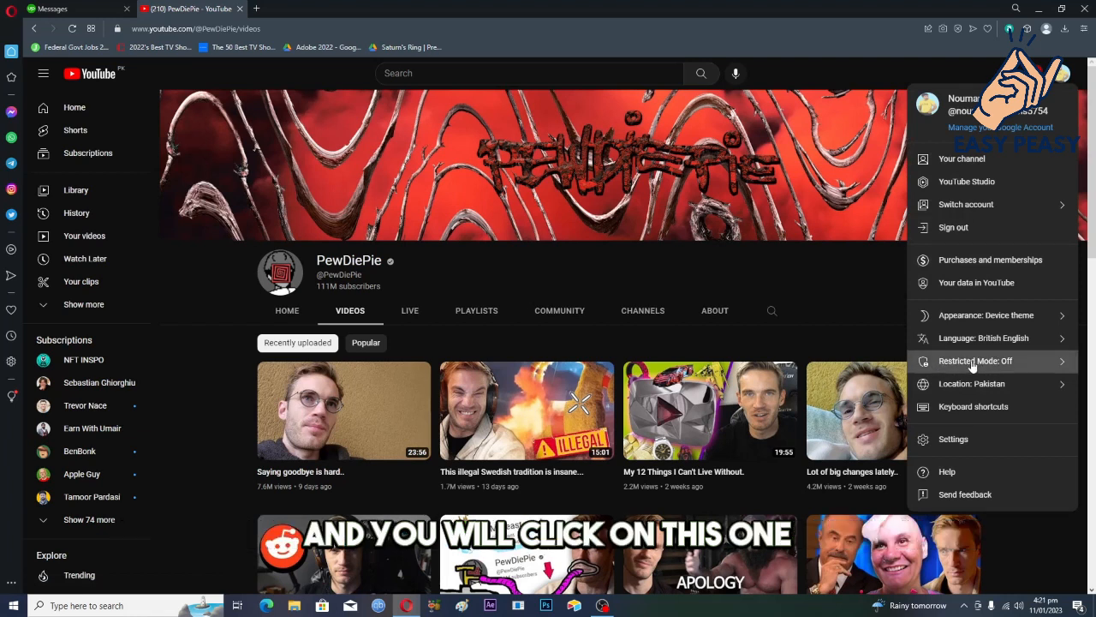
left_click(974, 360)
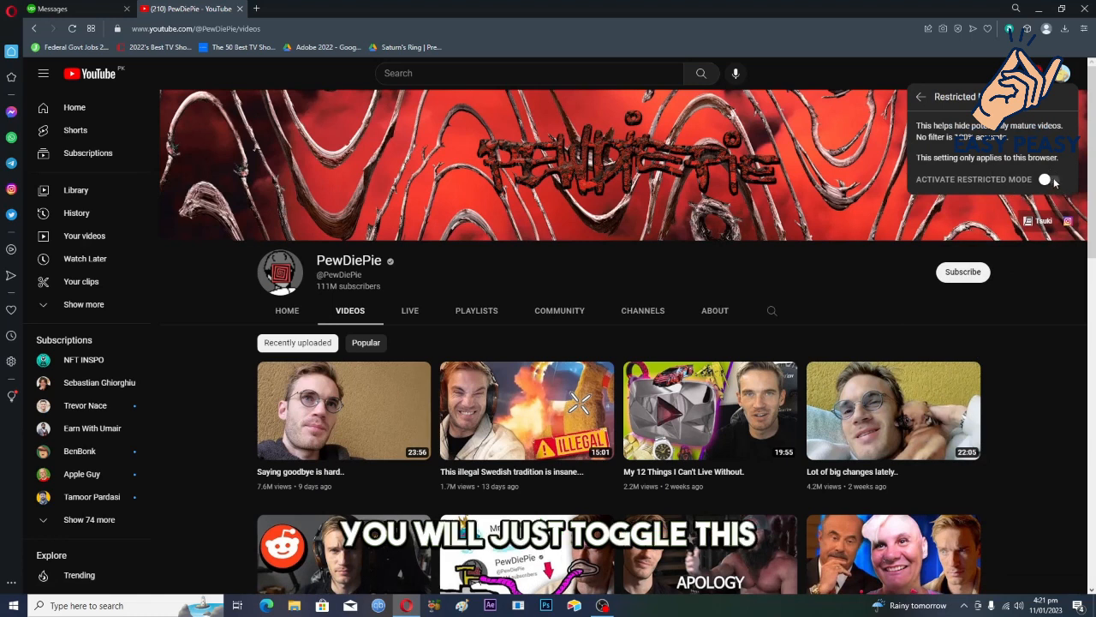
left_click(1048, 179)
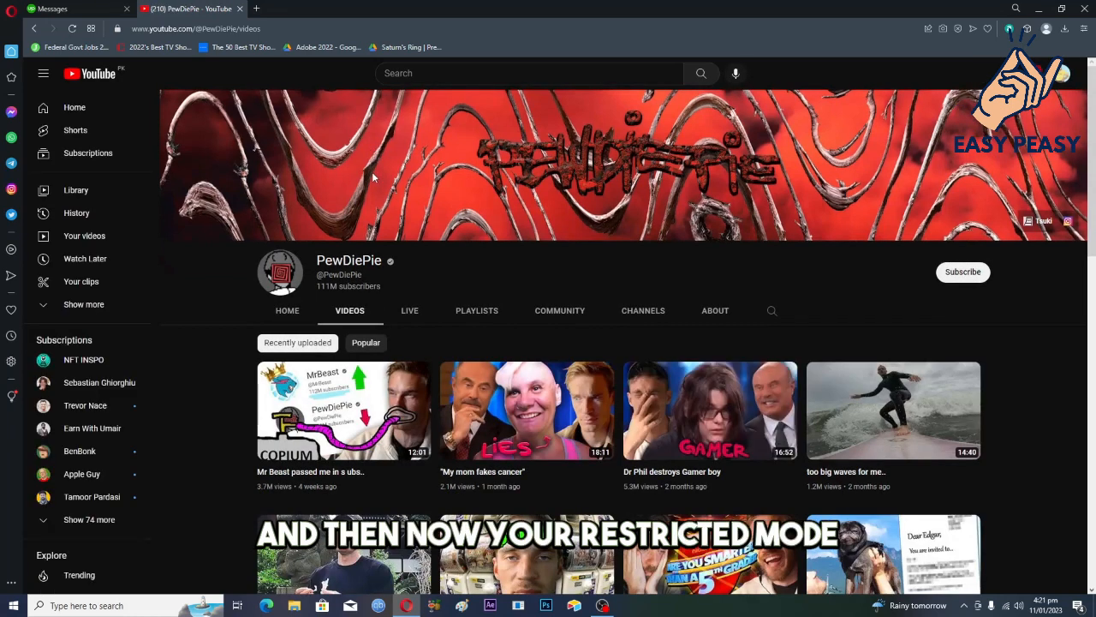
mouse_move(441, 409)
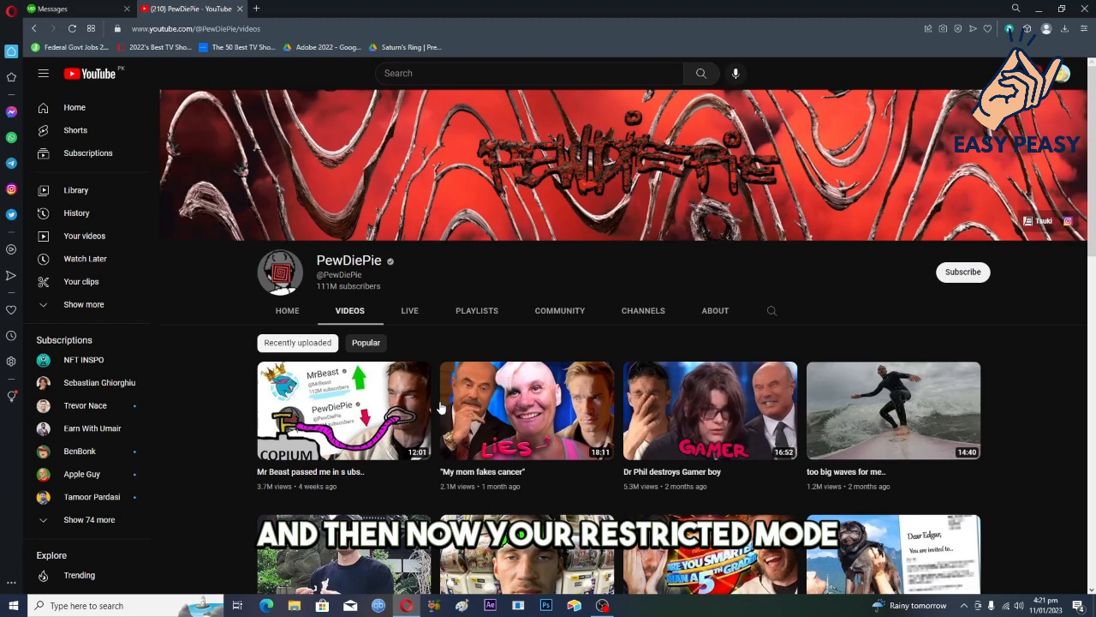